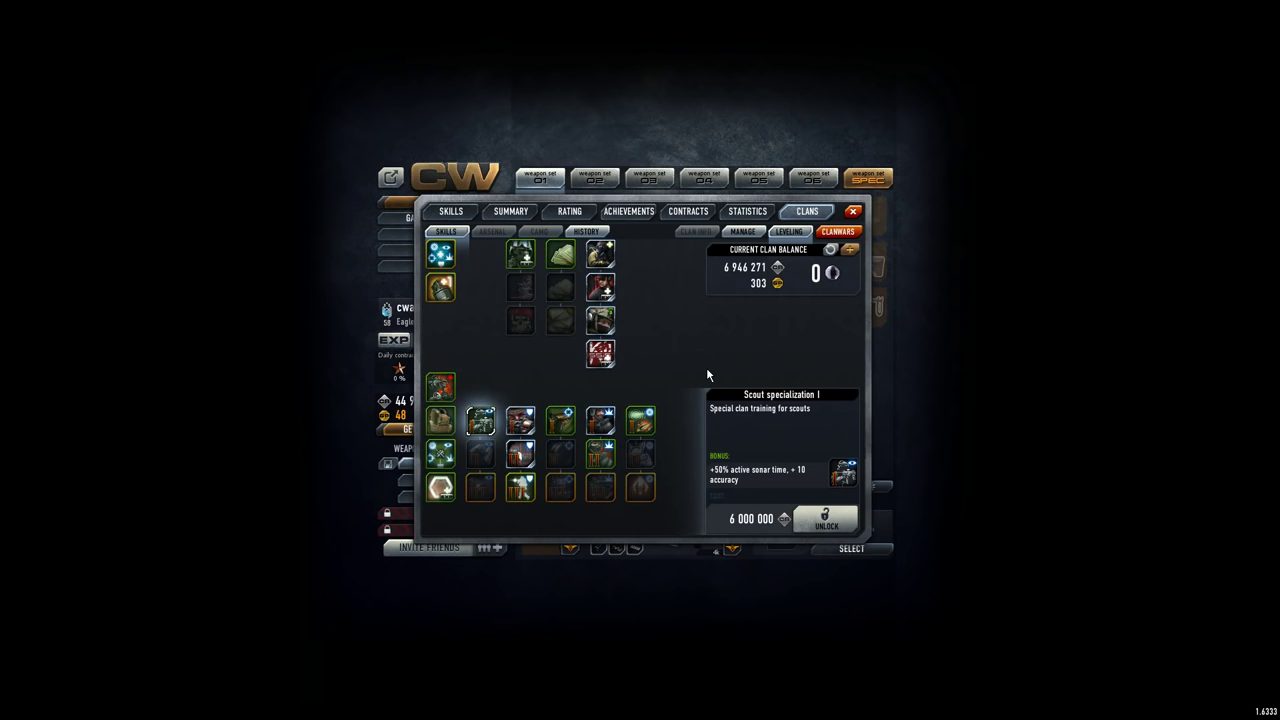
pyautogui.moveTo(770, 278)
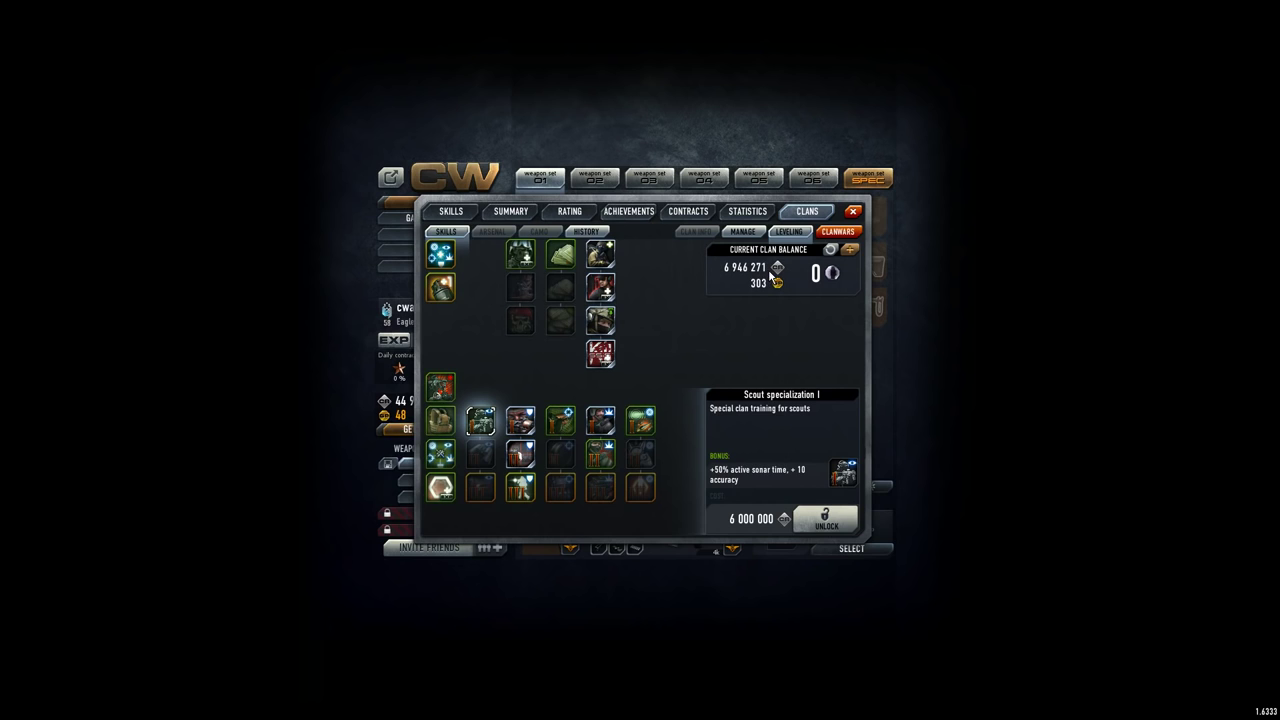
# Show the clan's credit contribution log with amounts, contributors and dates.
pyautogui.click(586, 231)
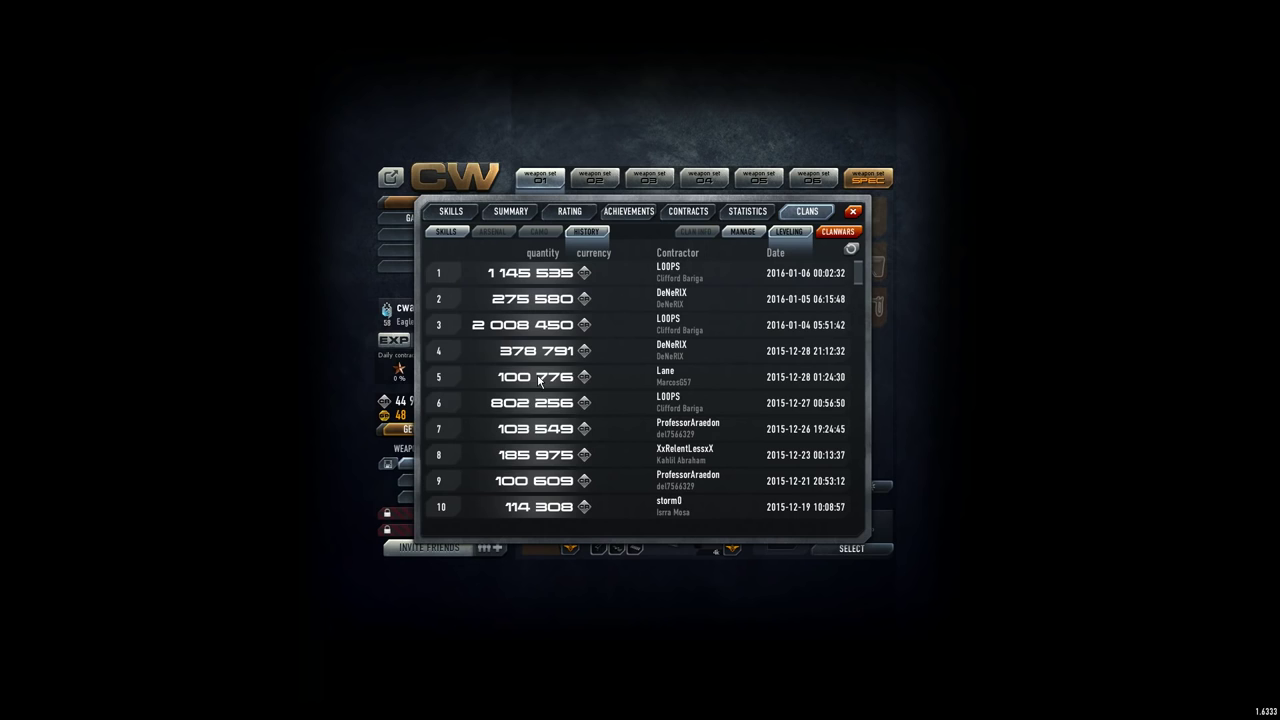
pyautogui.moveTo(517, 403)
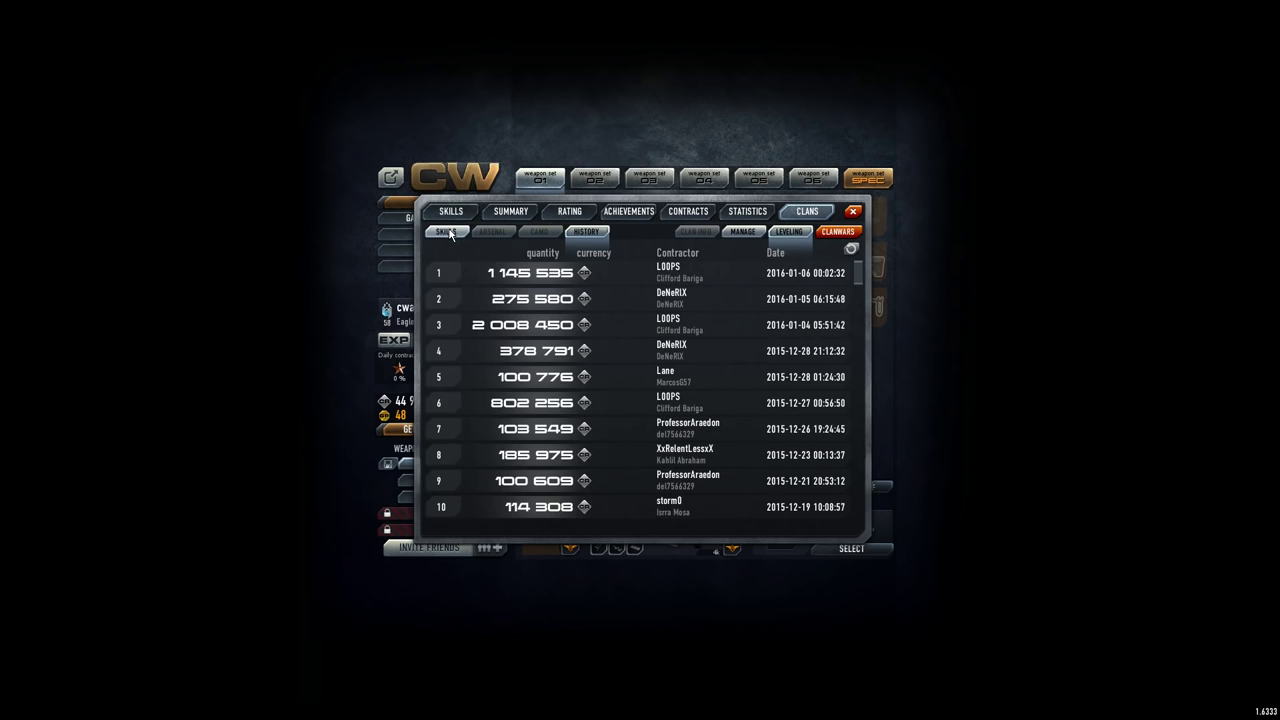
# Return to the clan skills tree and request unlocking Scout specialization I for 6,000,000.
pyautogui.click(445, 232)
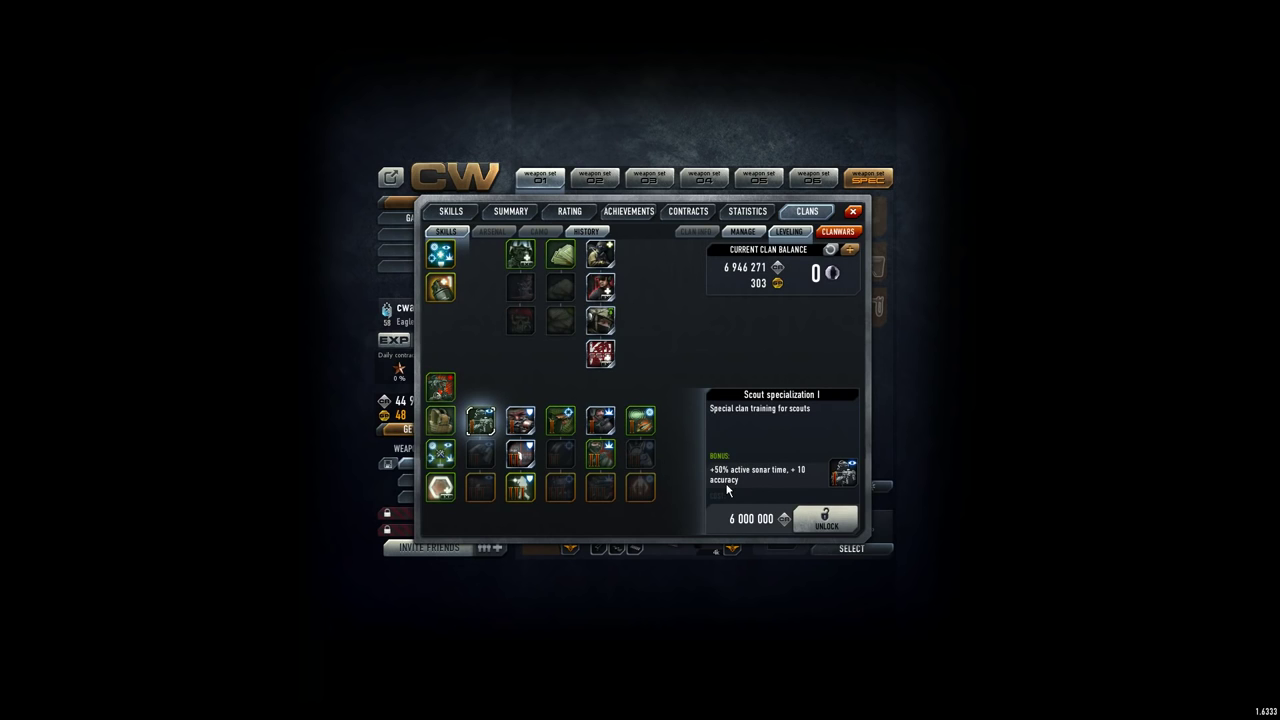
pyautogui.moveTo(743, 404)
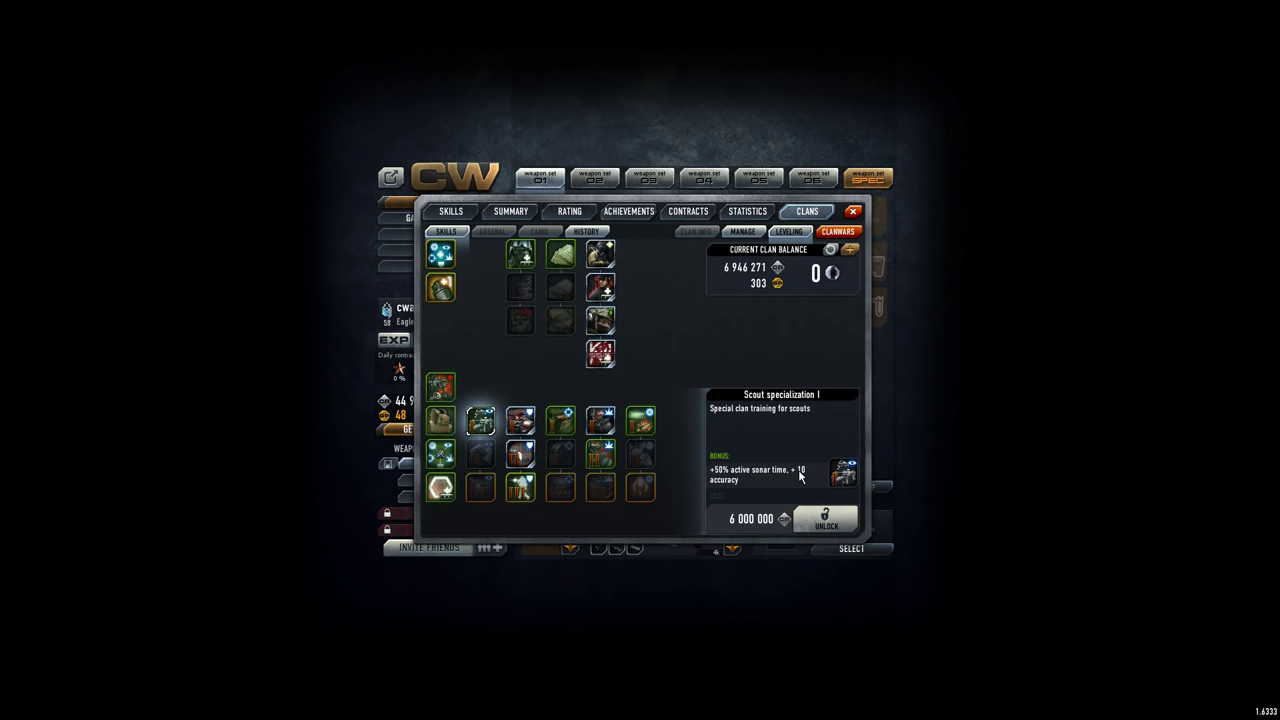
pyautogui.click(825, 524)
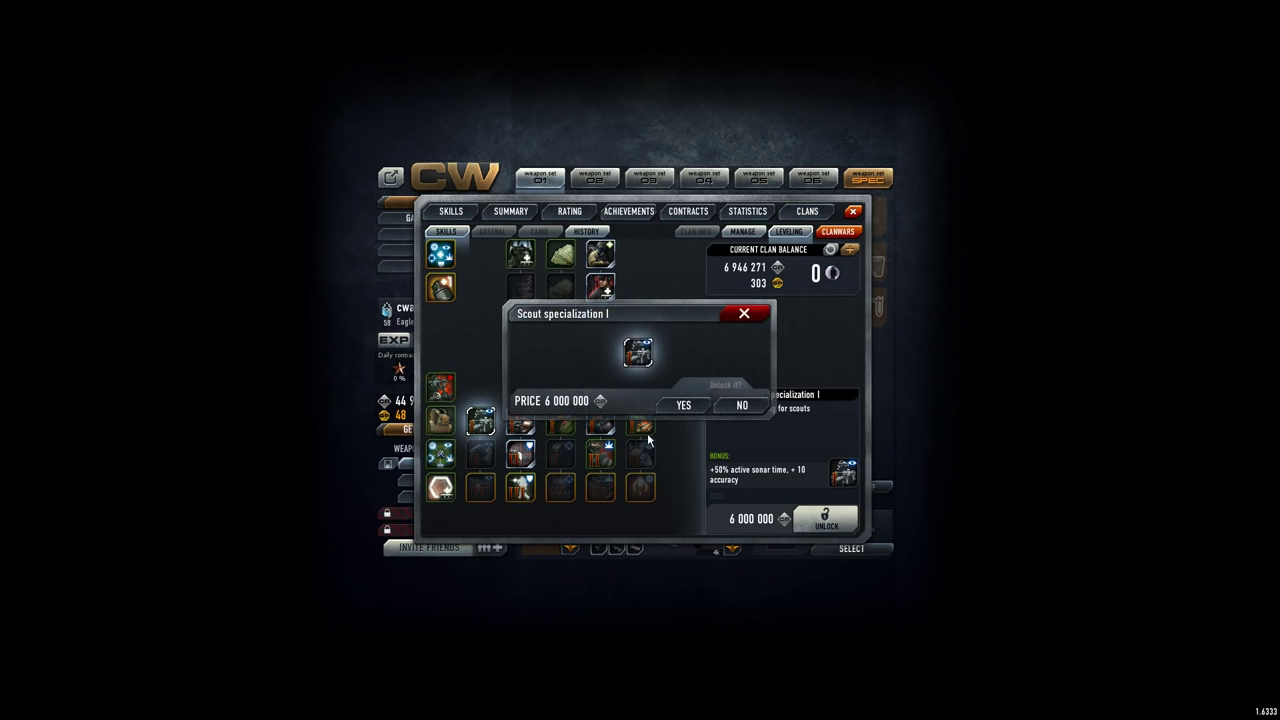
# Confirm buying Scout specialization I, leaving 946,271 credits, then view Sniper specialization I.
pyautogui.click(683, 405)
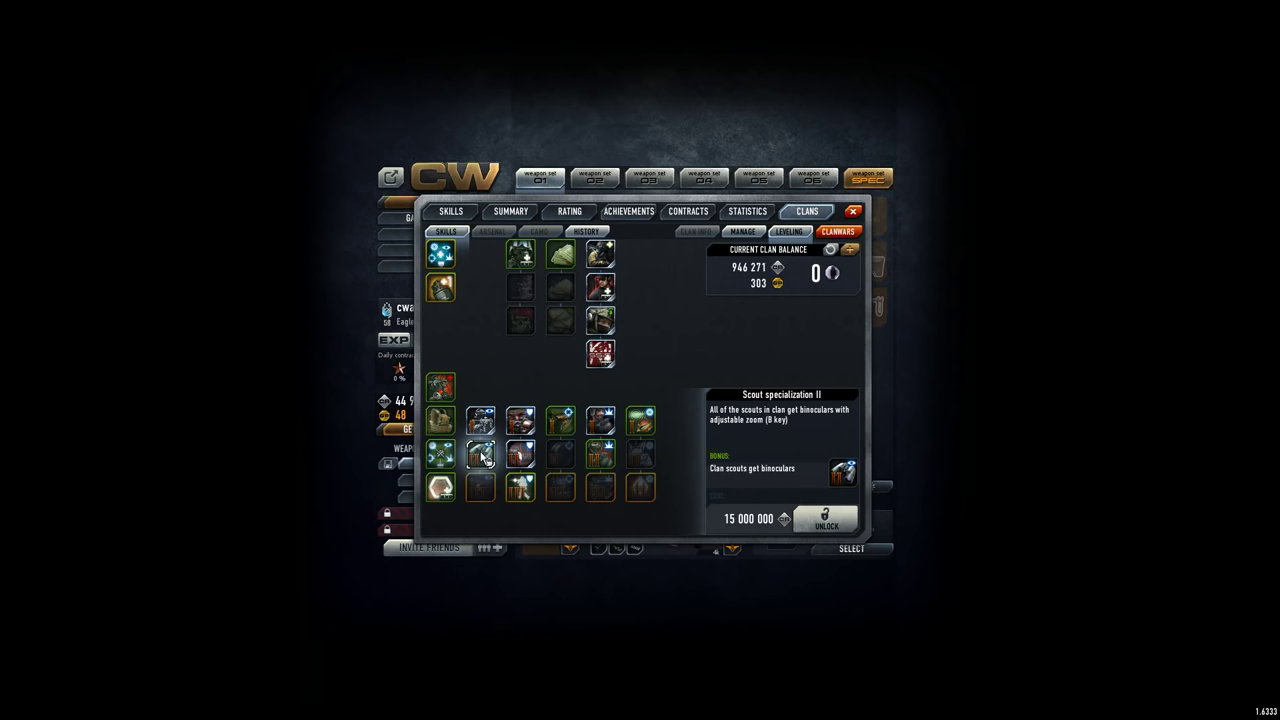
pyautogui.moveTo(482, 458)
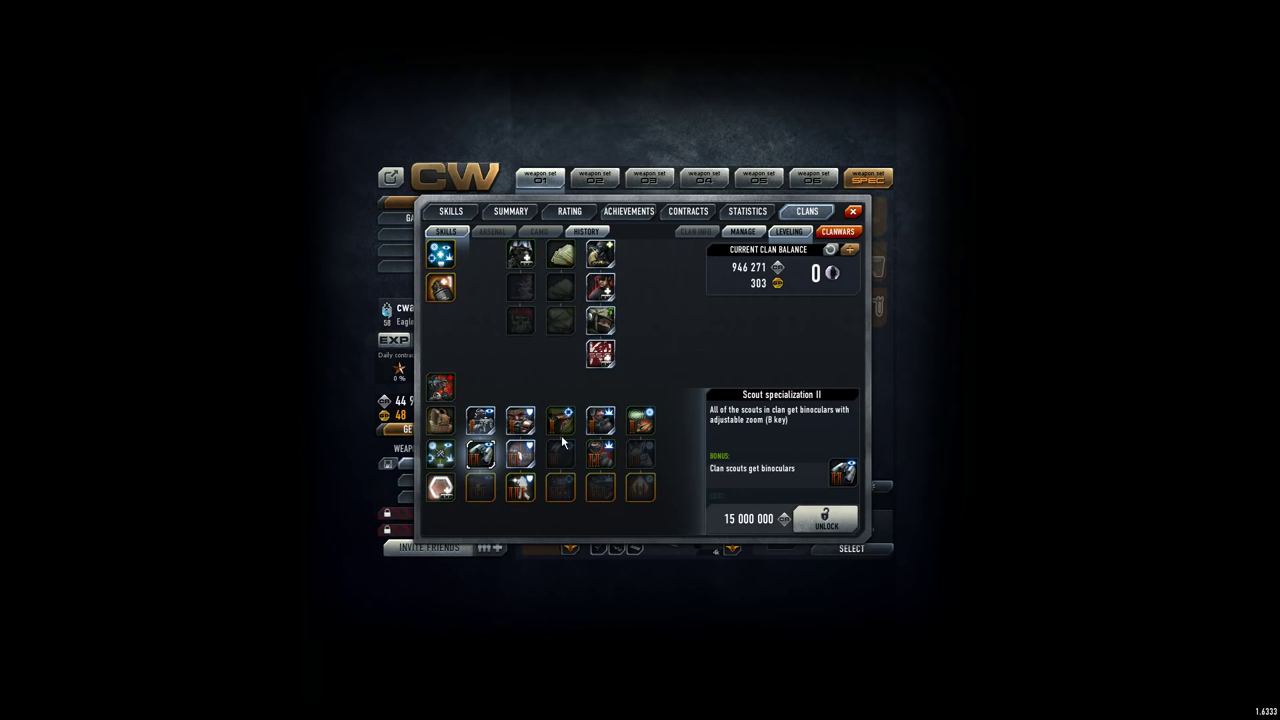
pyautogui.click(560, 418)
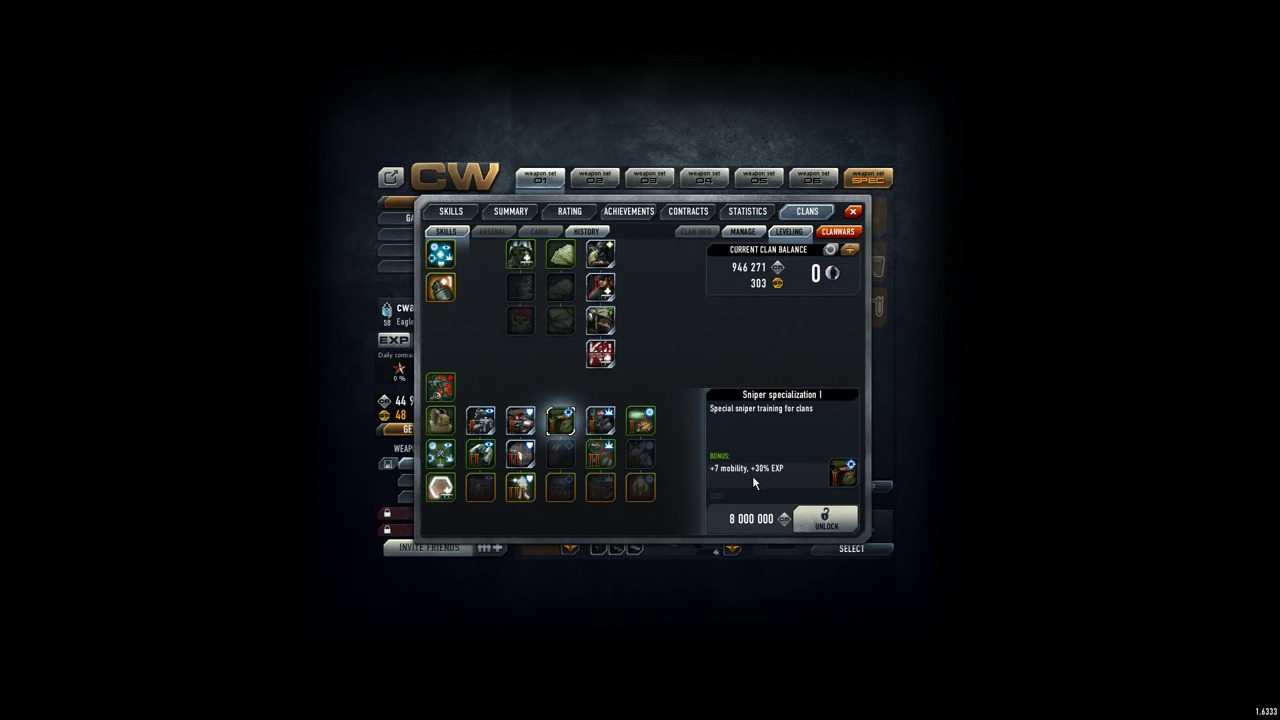
# Read the Gunsmith I, Sniper II, Gunsmith II and Assault III specialization details.
pyautogui.click(640, 418)
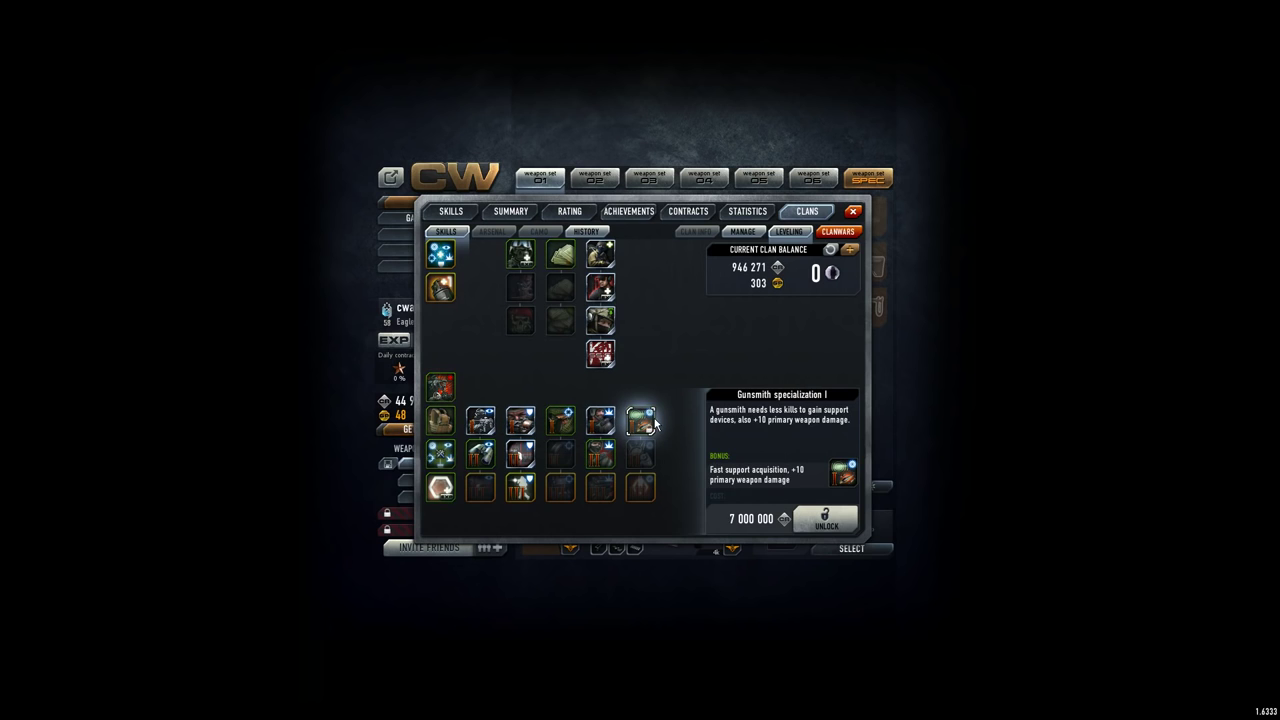
pyautogui.click(560, 453)
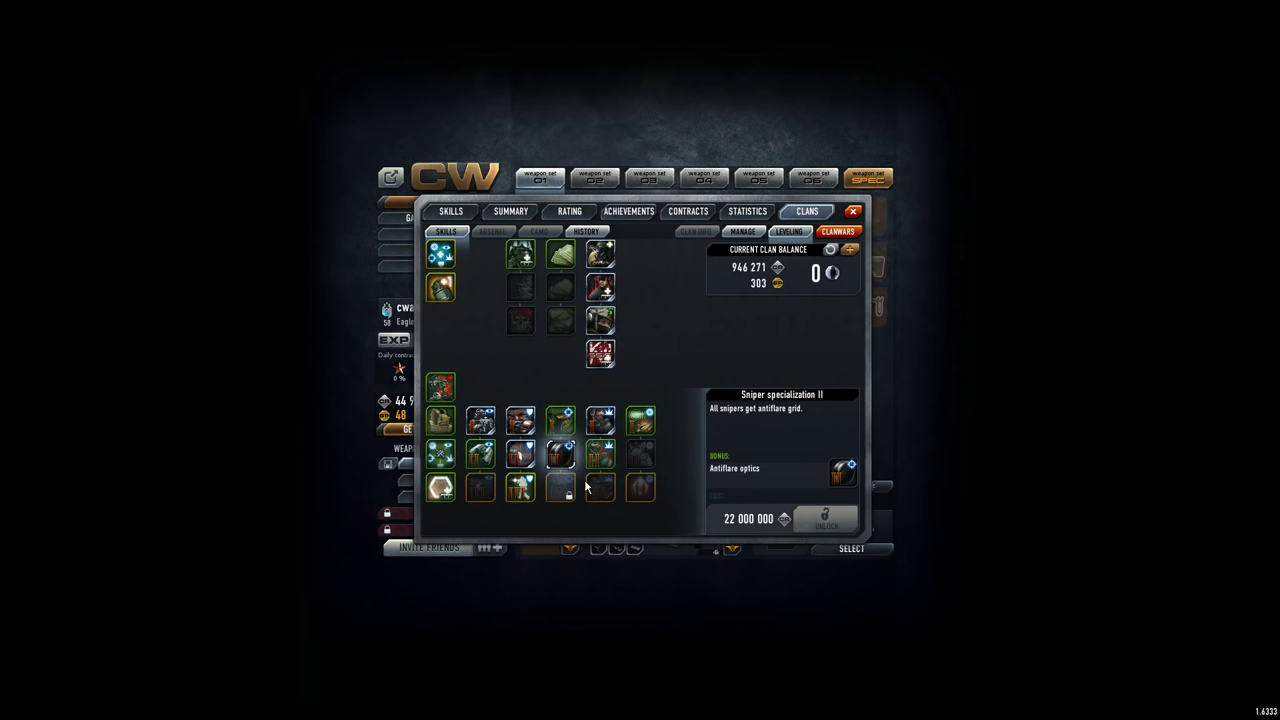
pyautogui.click(640, 455)
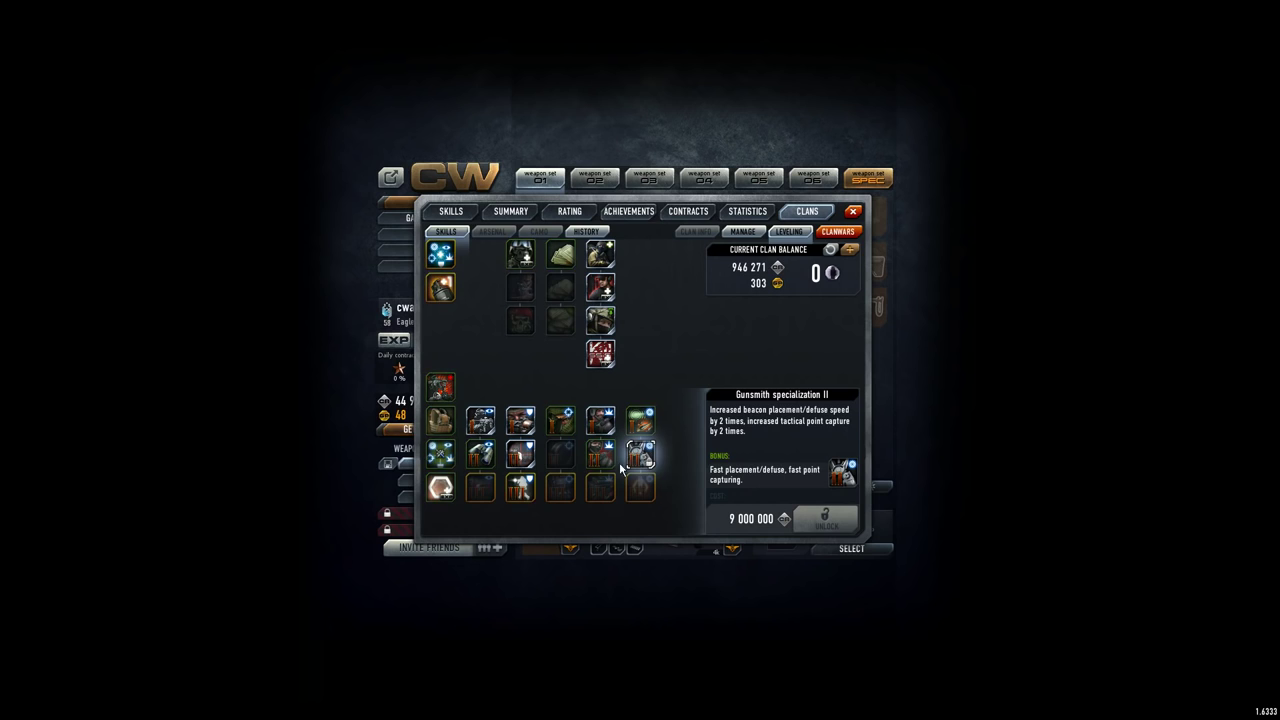
pyautogui.click(520, 490)
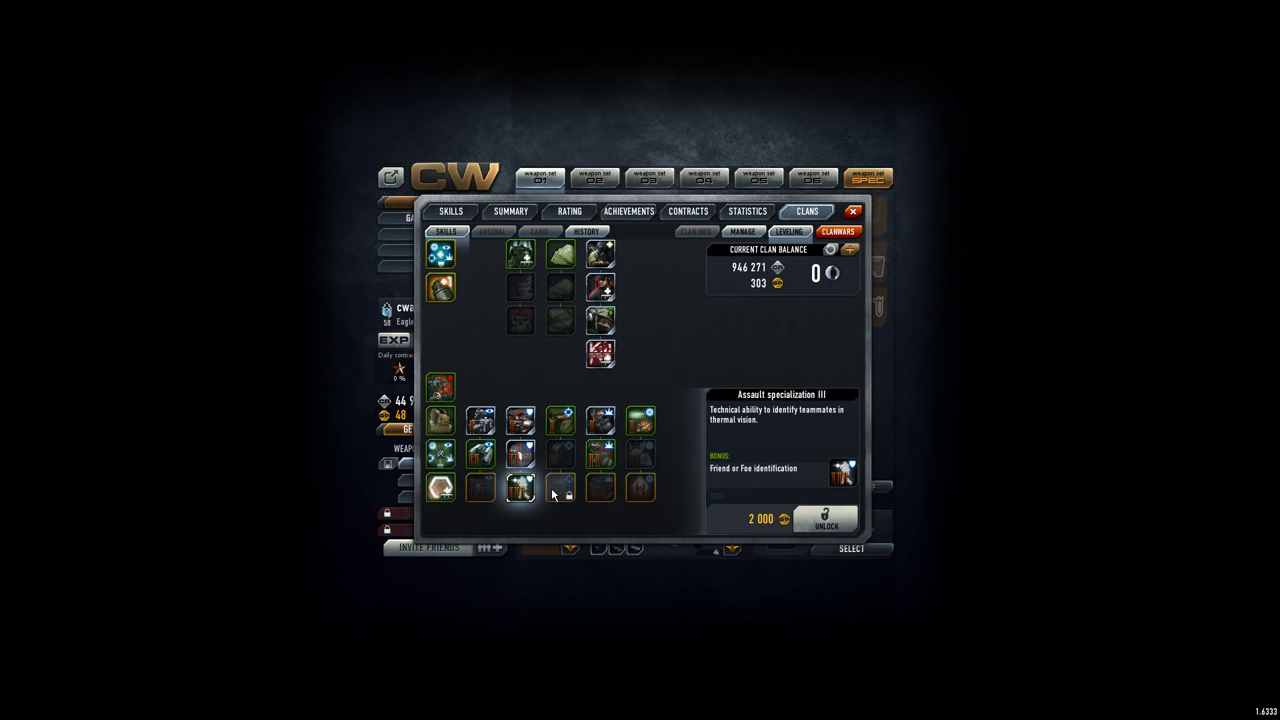